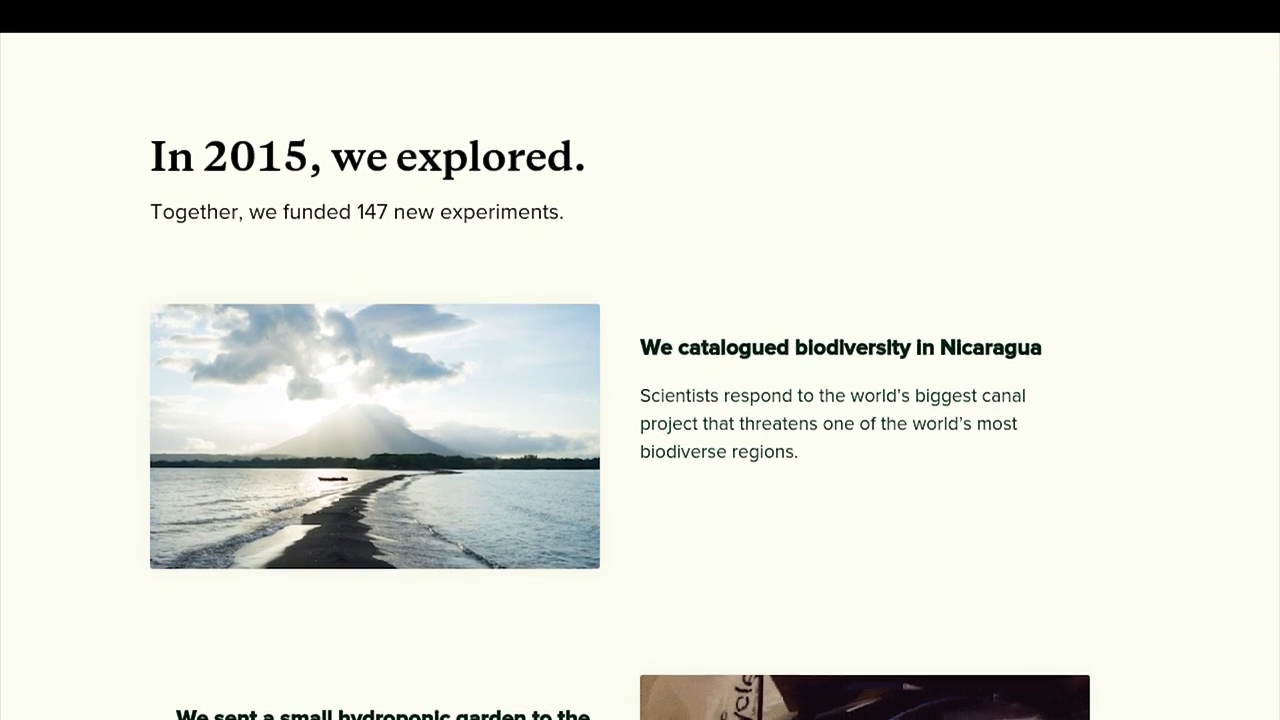
Scroll down the Wolfram|Alpha page to review the linear fit results and least-squares plot
scroll(down, 3)
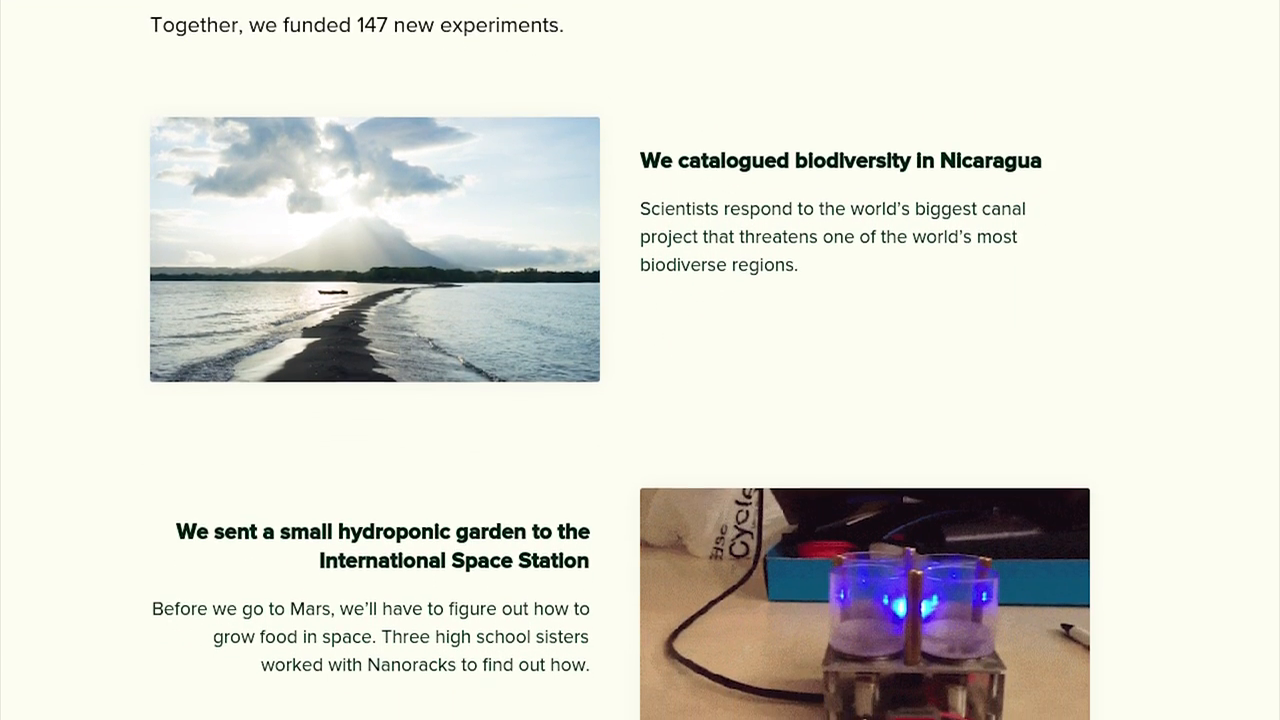
scroll(down, 3)
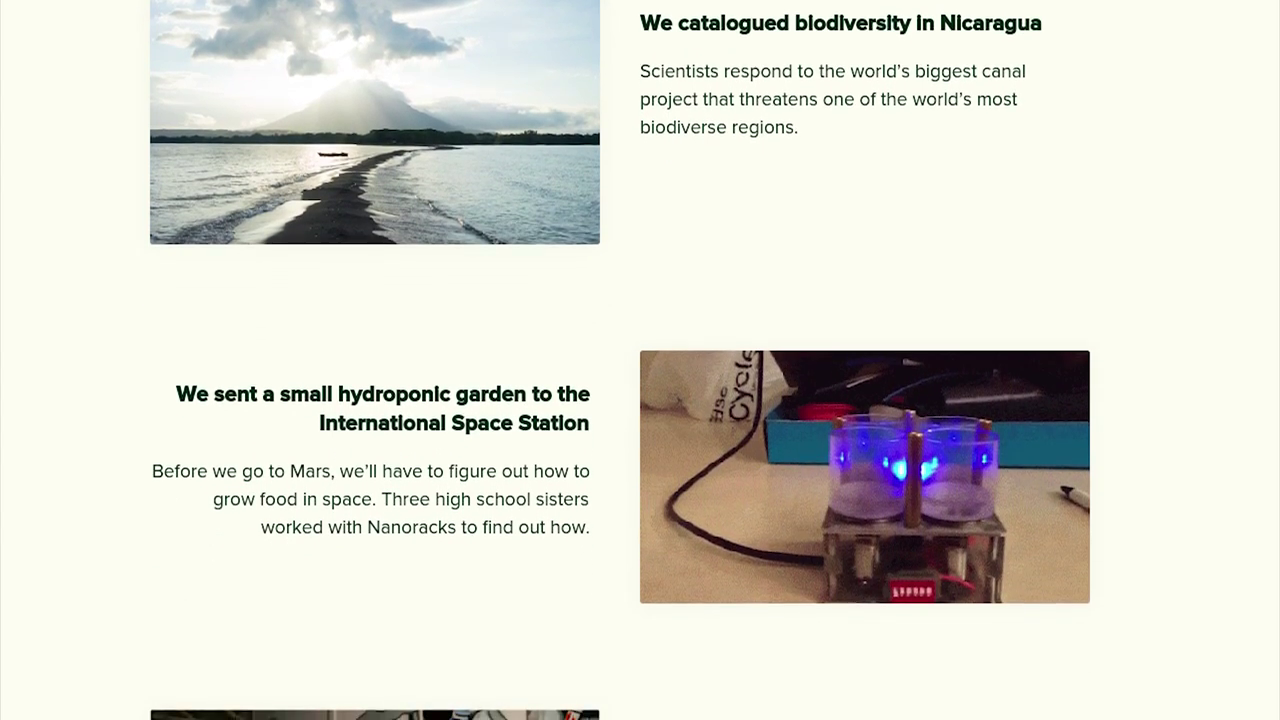
scroll(down, 3)
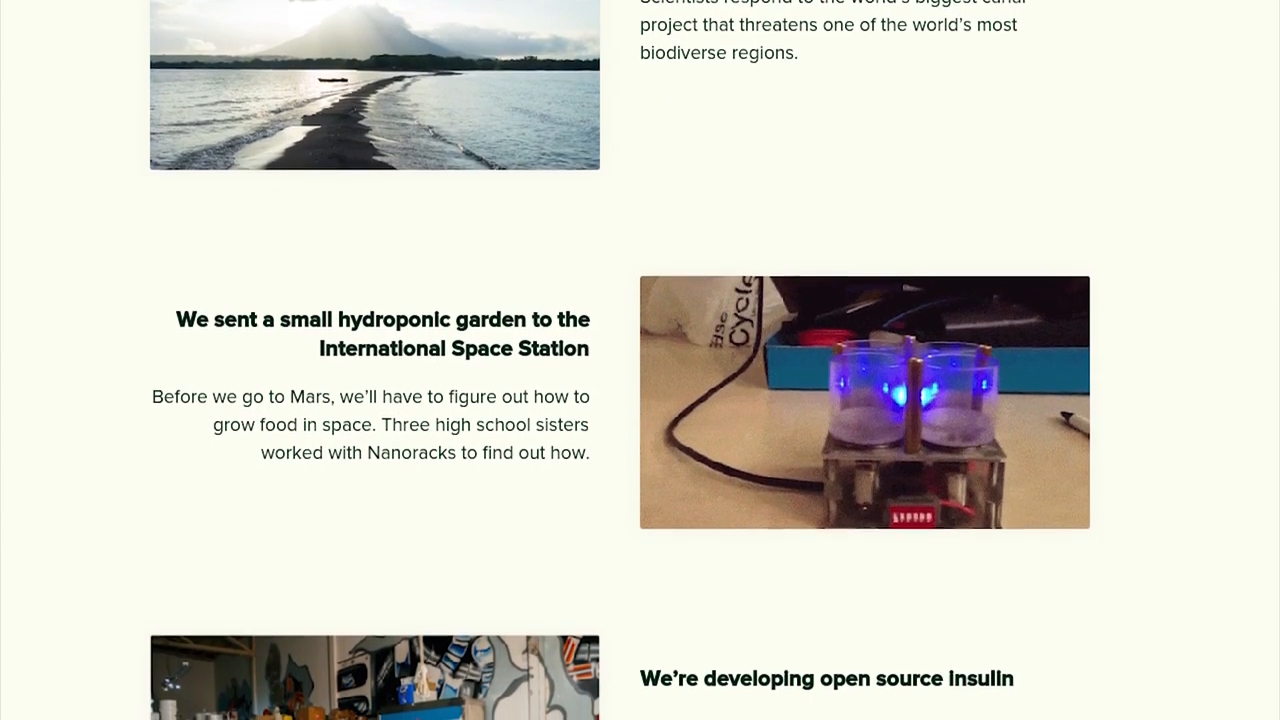
scroll(down, 3)
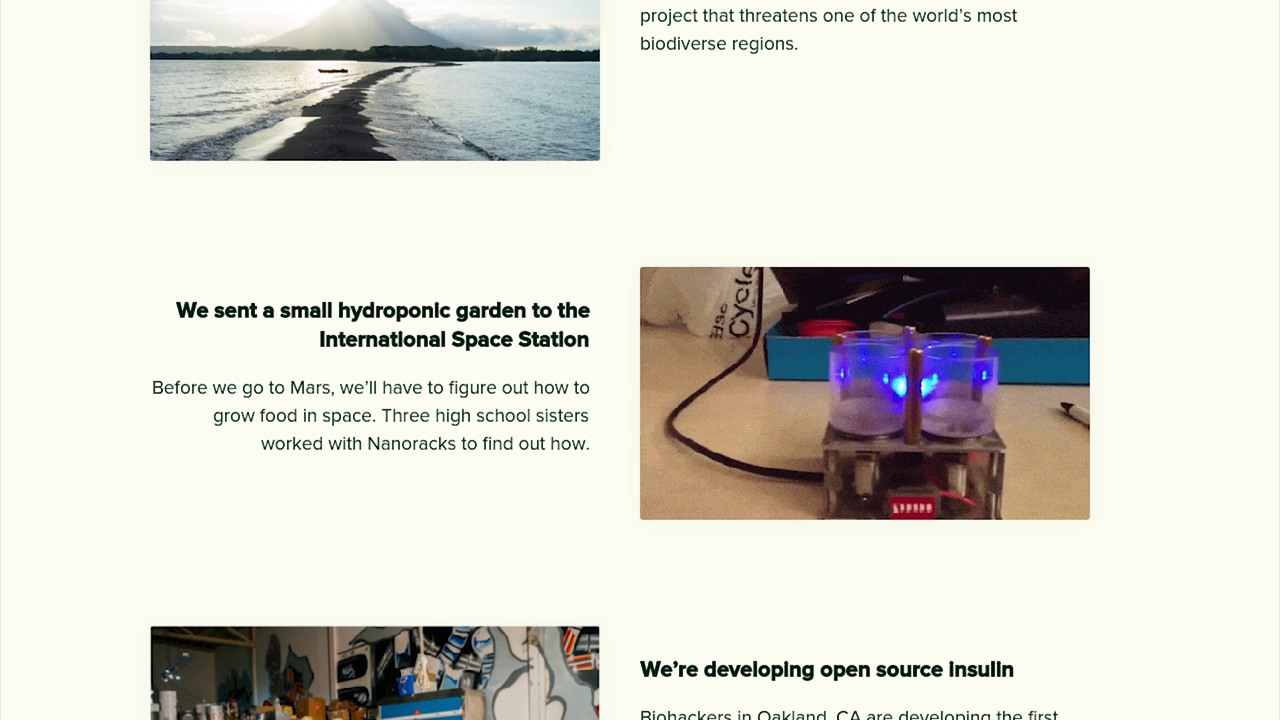
scroll(down, 3)
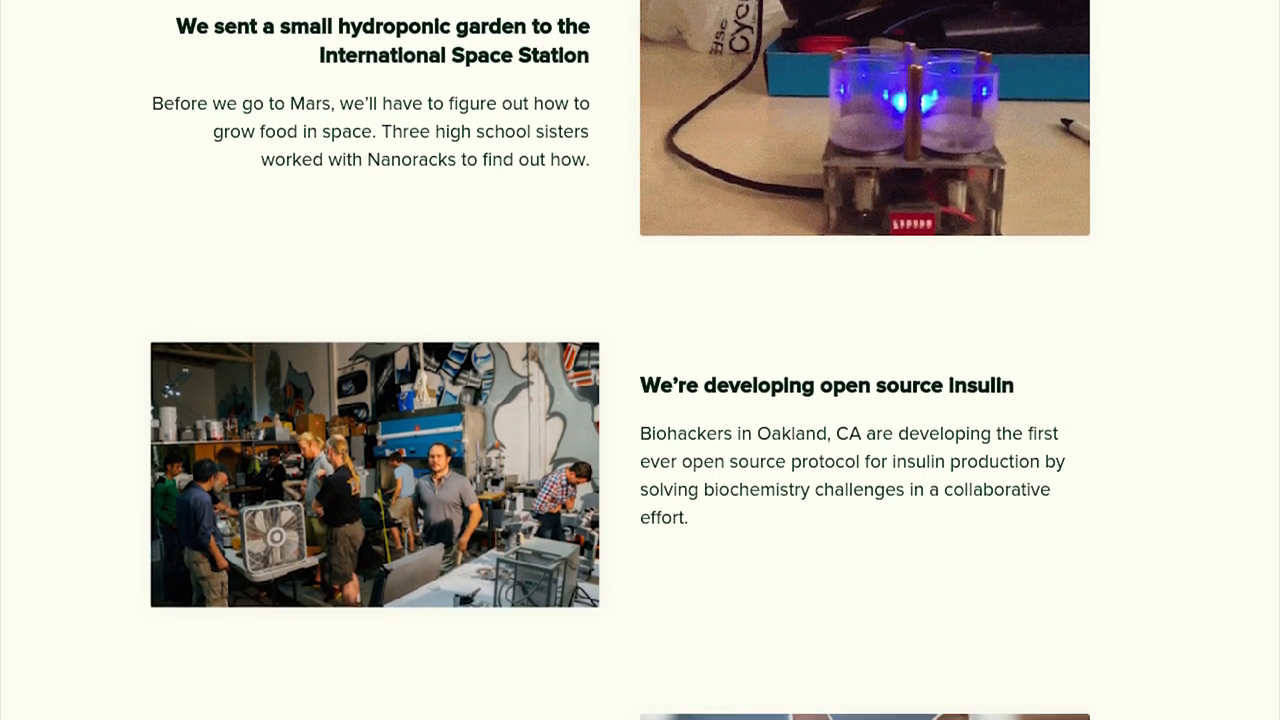
scroll(down, 3)
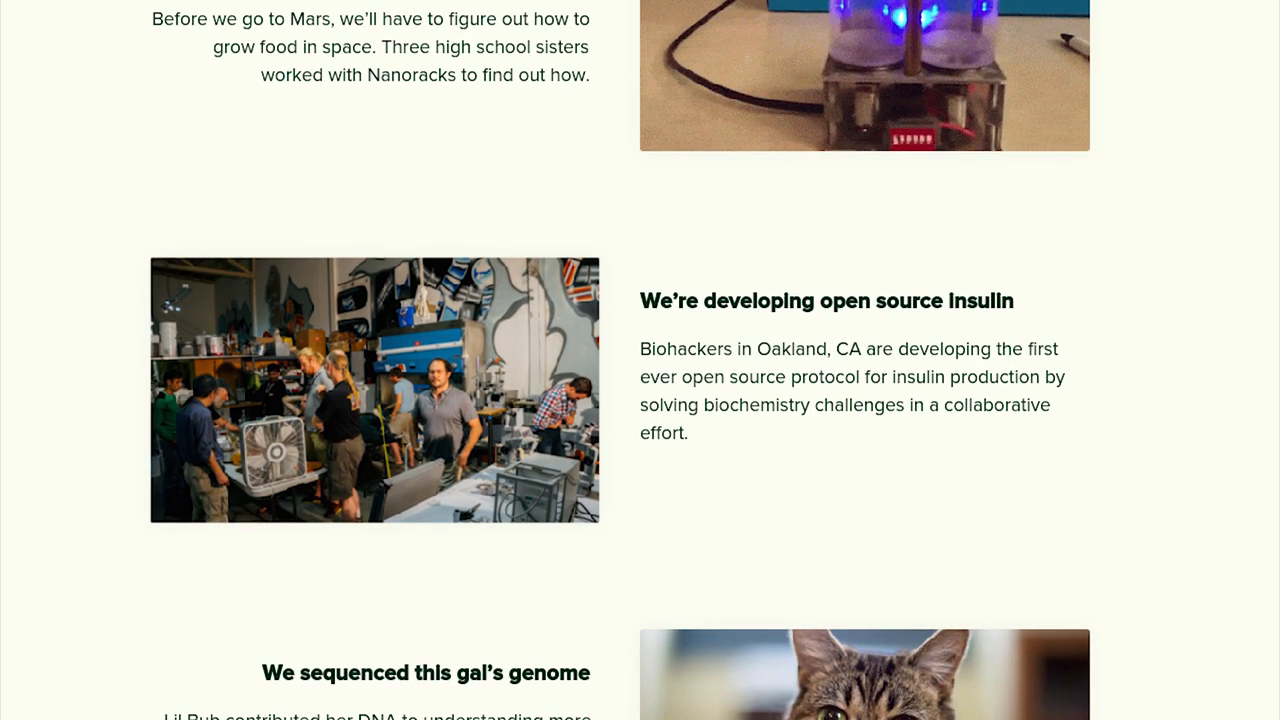
scroll(down, 3)
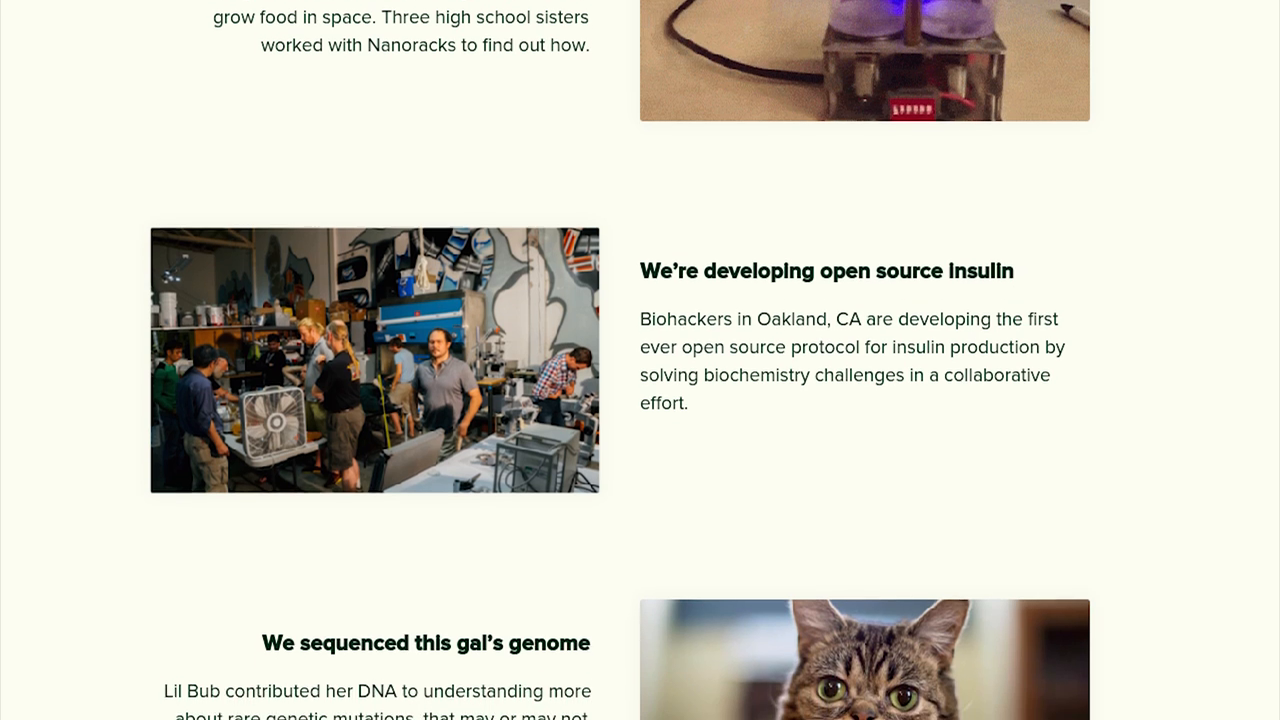
scroll(down, 3)
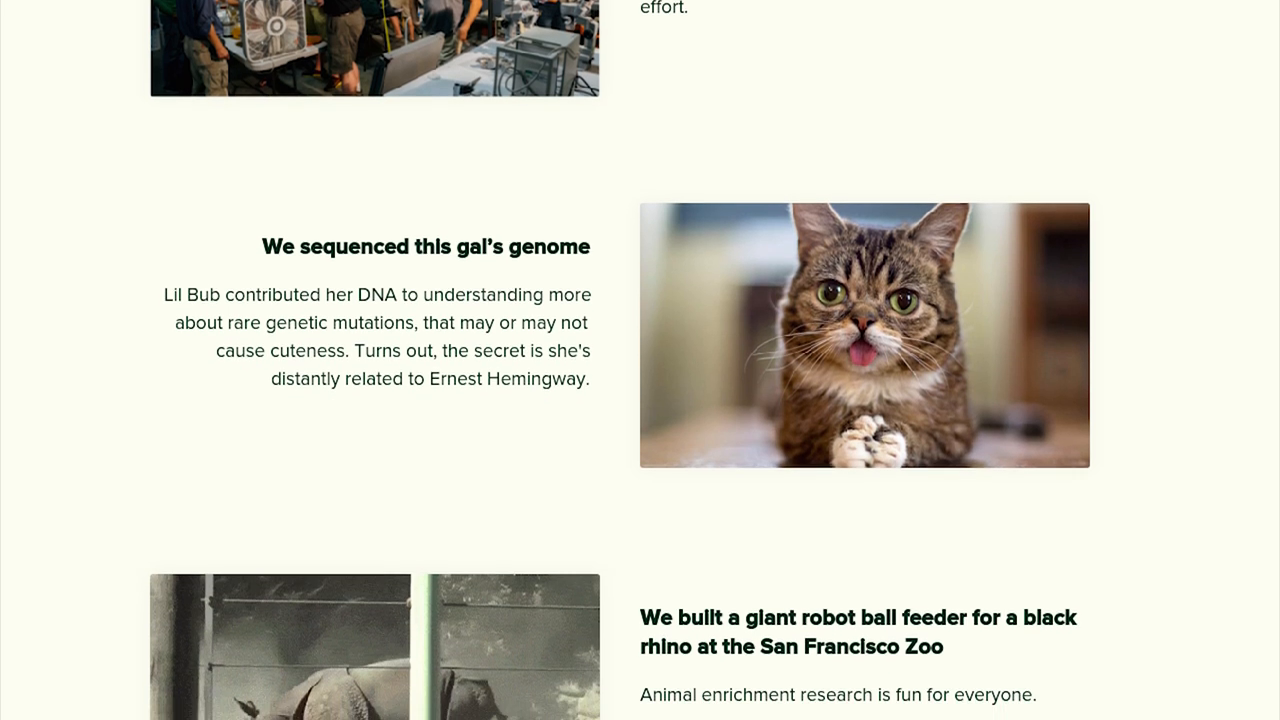
scroll(down, 3)
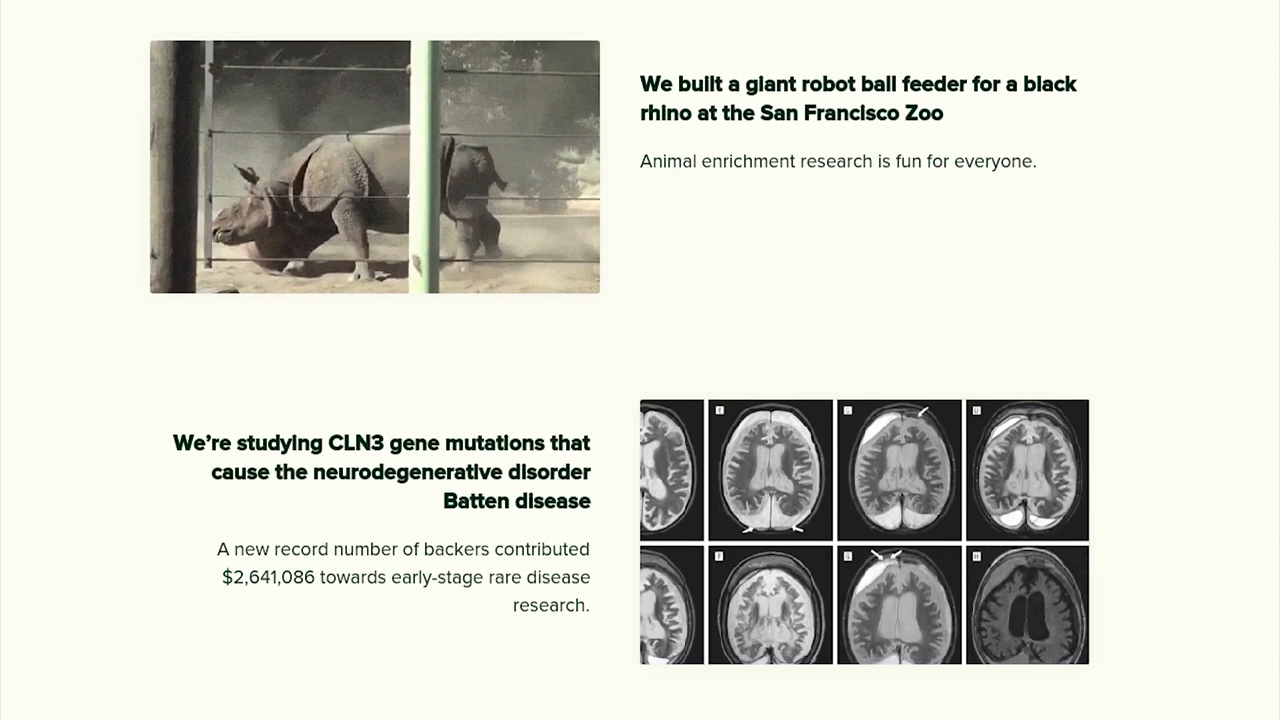
scroll(down, 3)
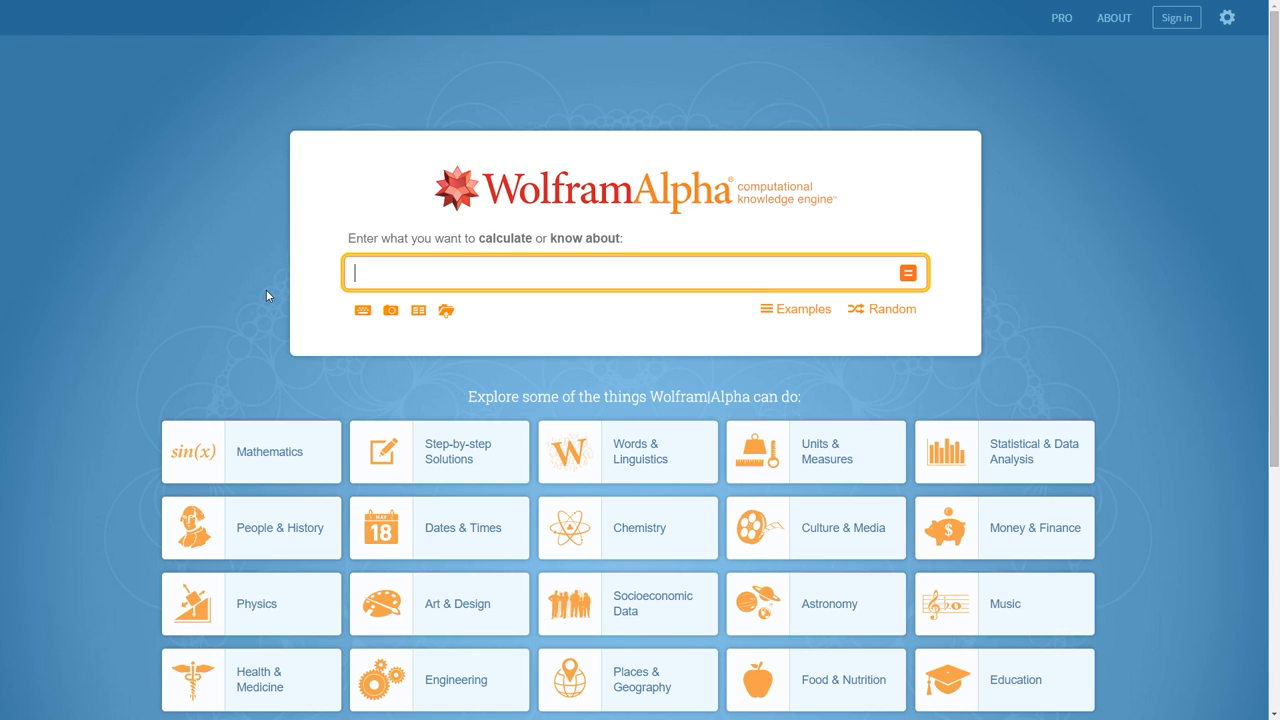
Query the linear fit of the four funding values and evaluate it at x=5
text(linea)
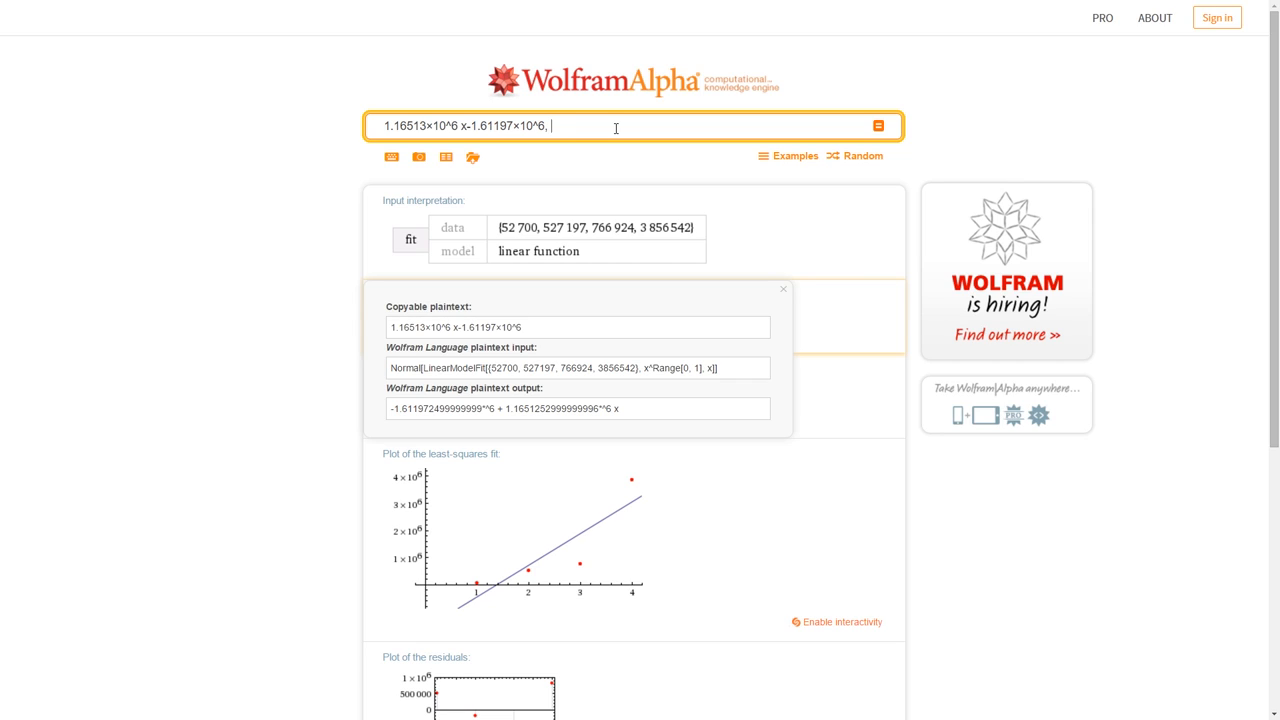
text(x=5)
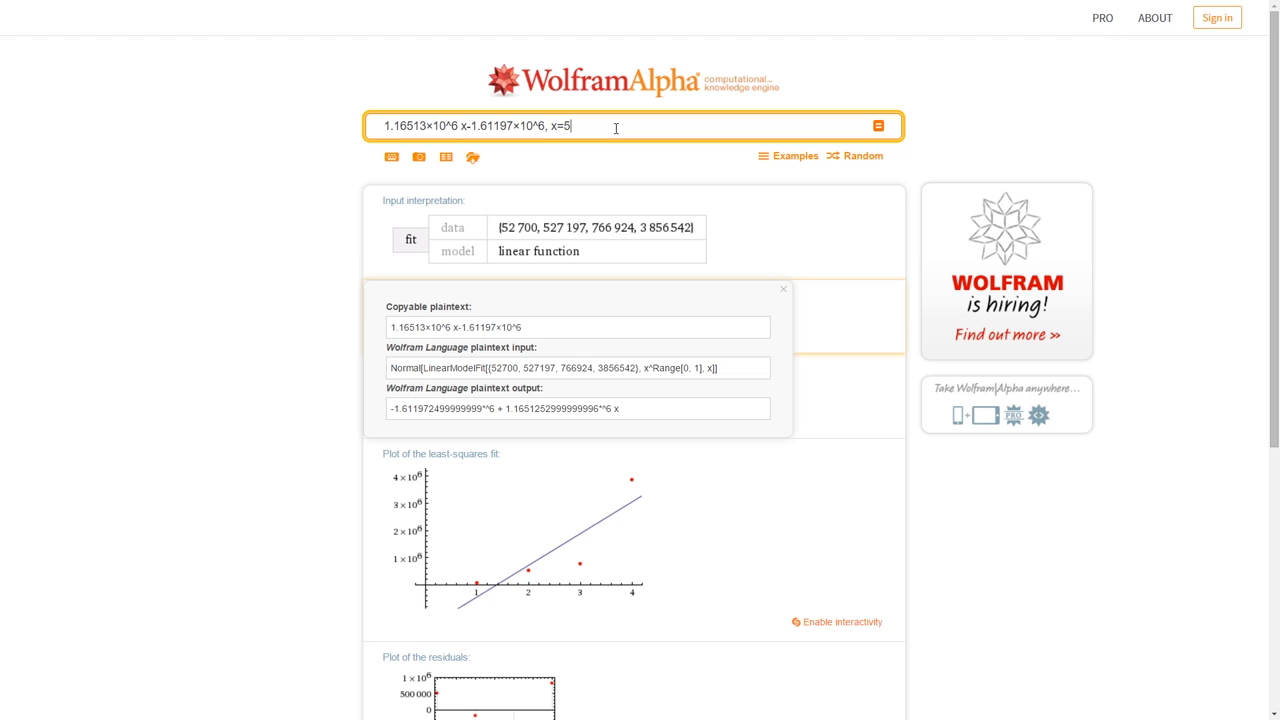
key(Return)
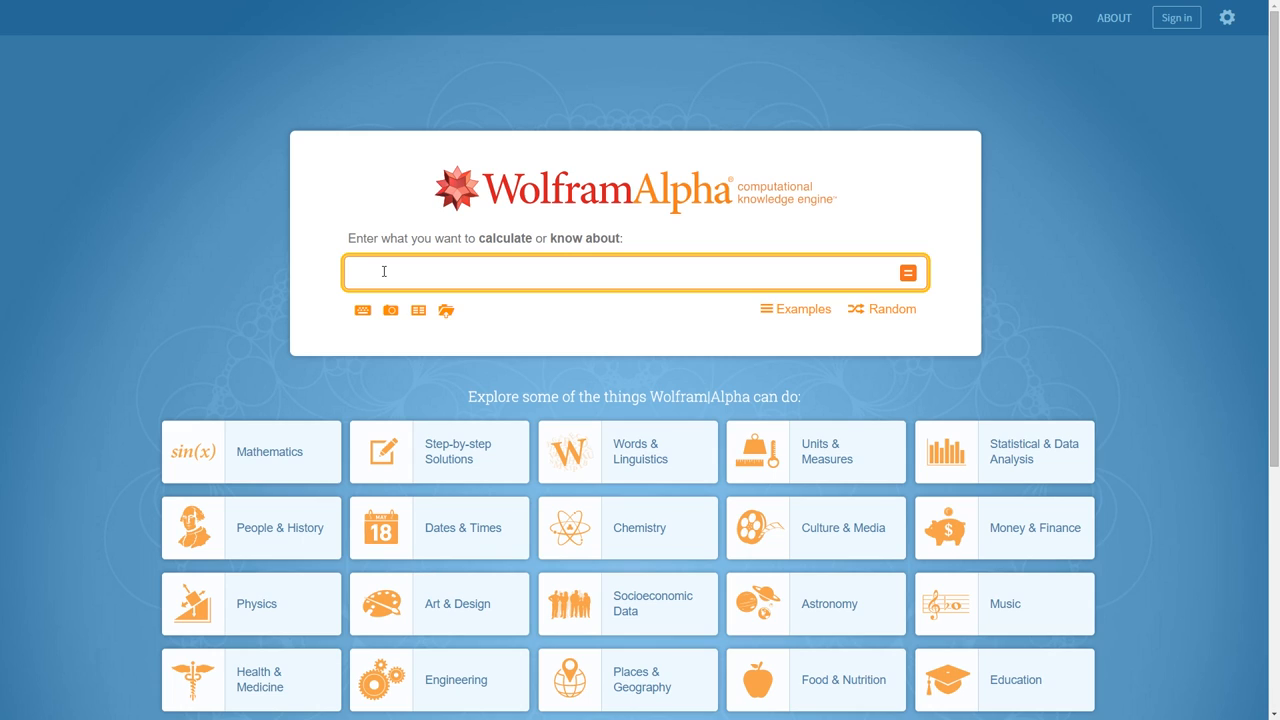
Compute the quadratic fit of 52700, 527197, 766924, 3856542 and show its plaintext formula
text(quadratic fit 52700, 527197, 766924, 3856542)
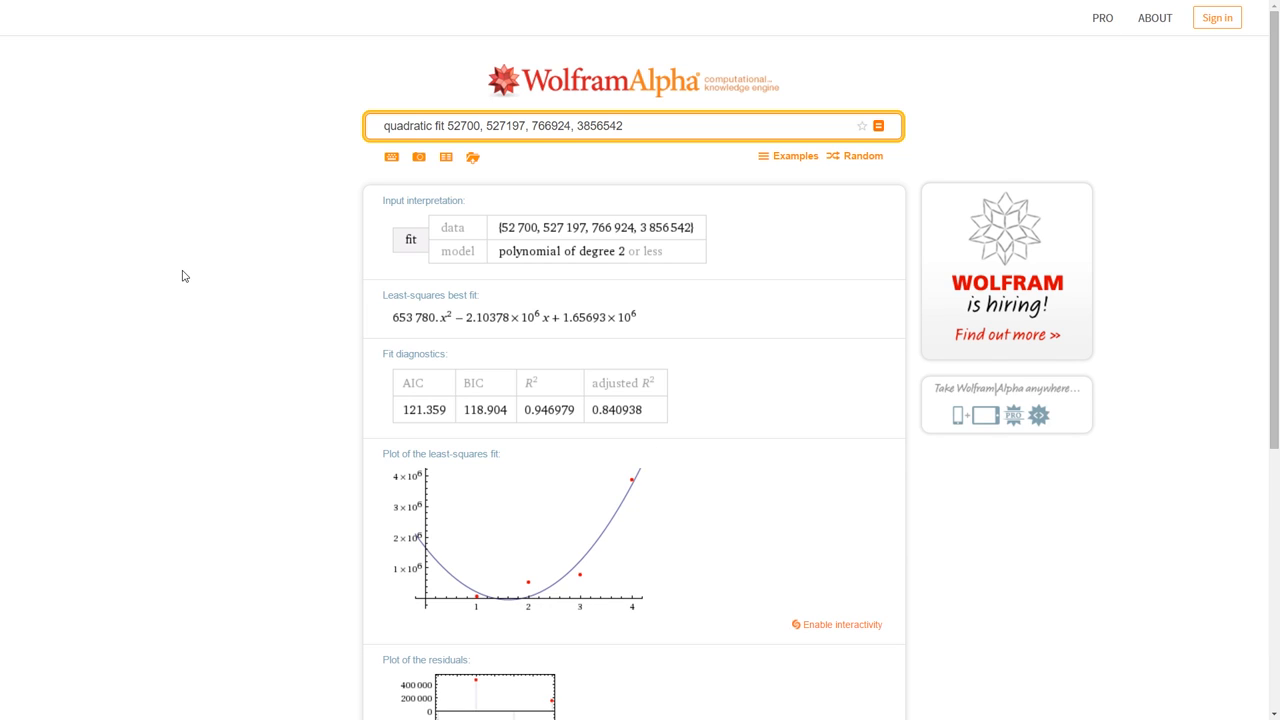
mouse_move(447, 322)
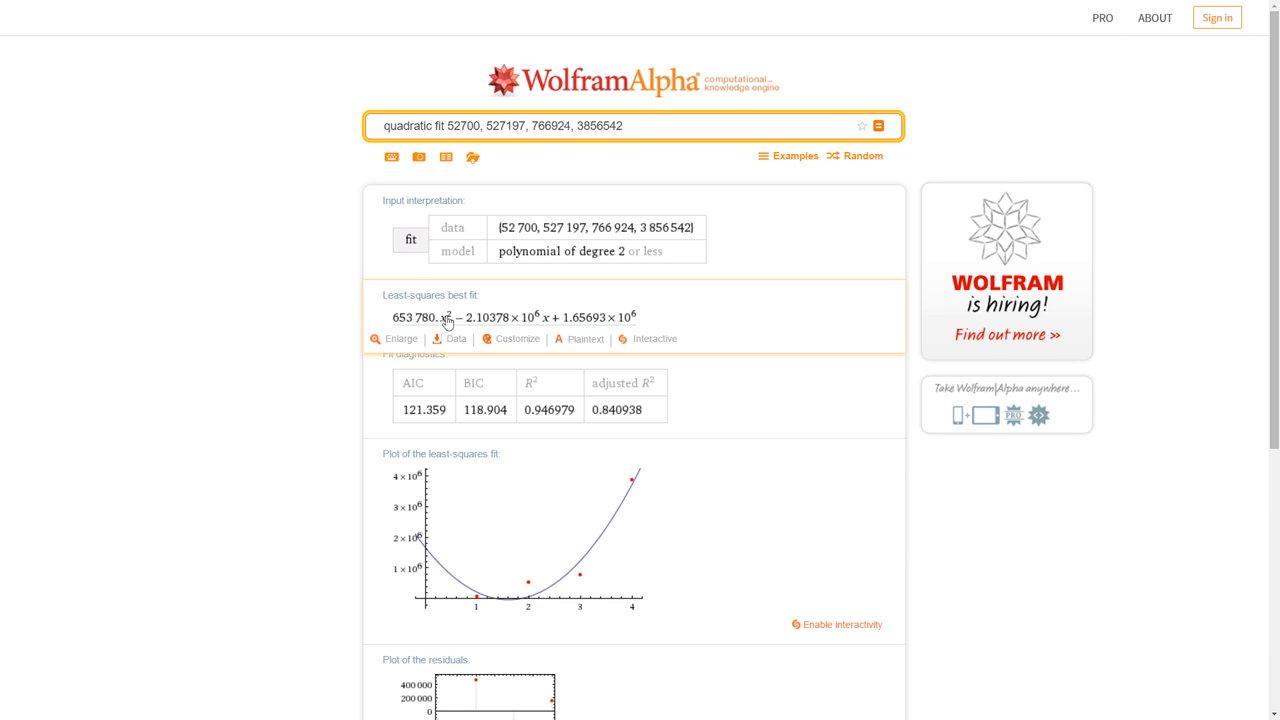
click(585, 338)
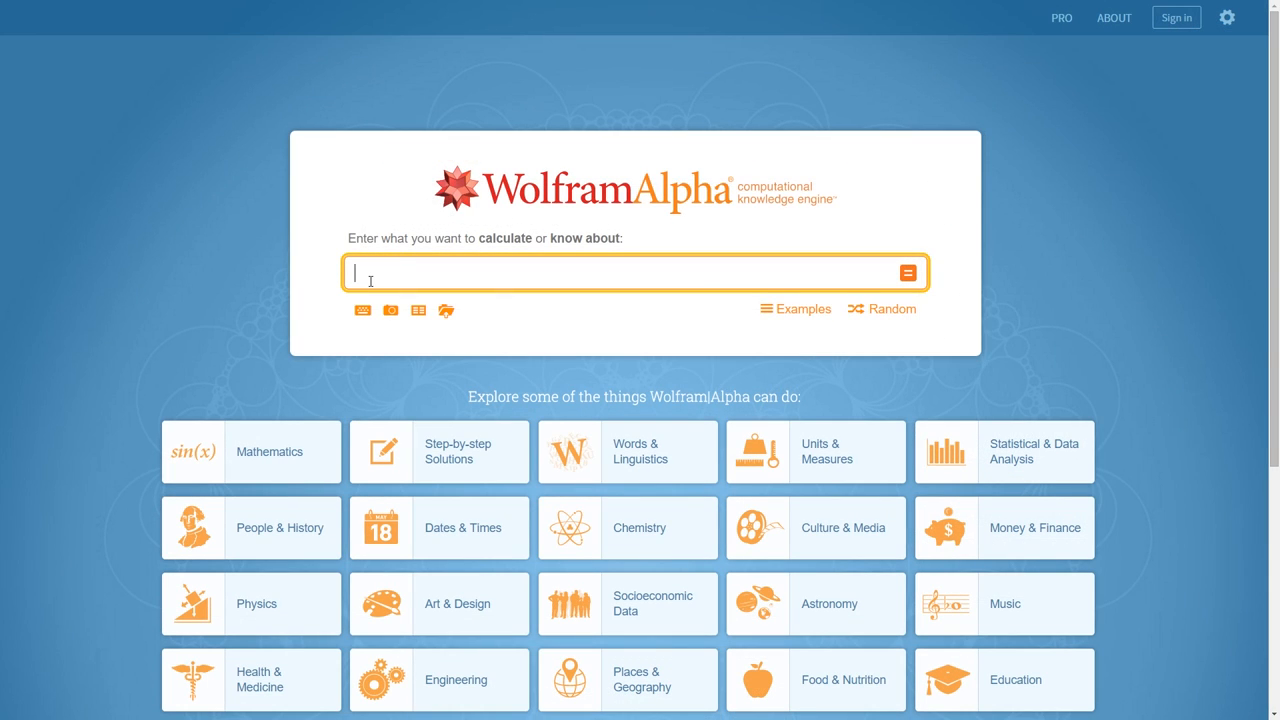
Compute the logarithmic fit of 52700, 527197, 766924, 3856542 and evaluate it at x=5
text(logarithmic fit 52700, 527197, 766924, 3856542)
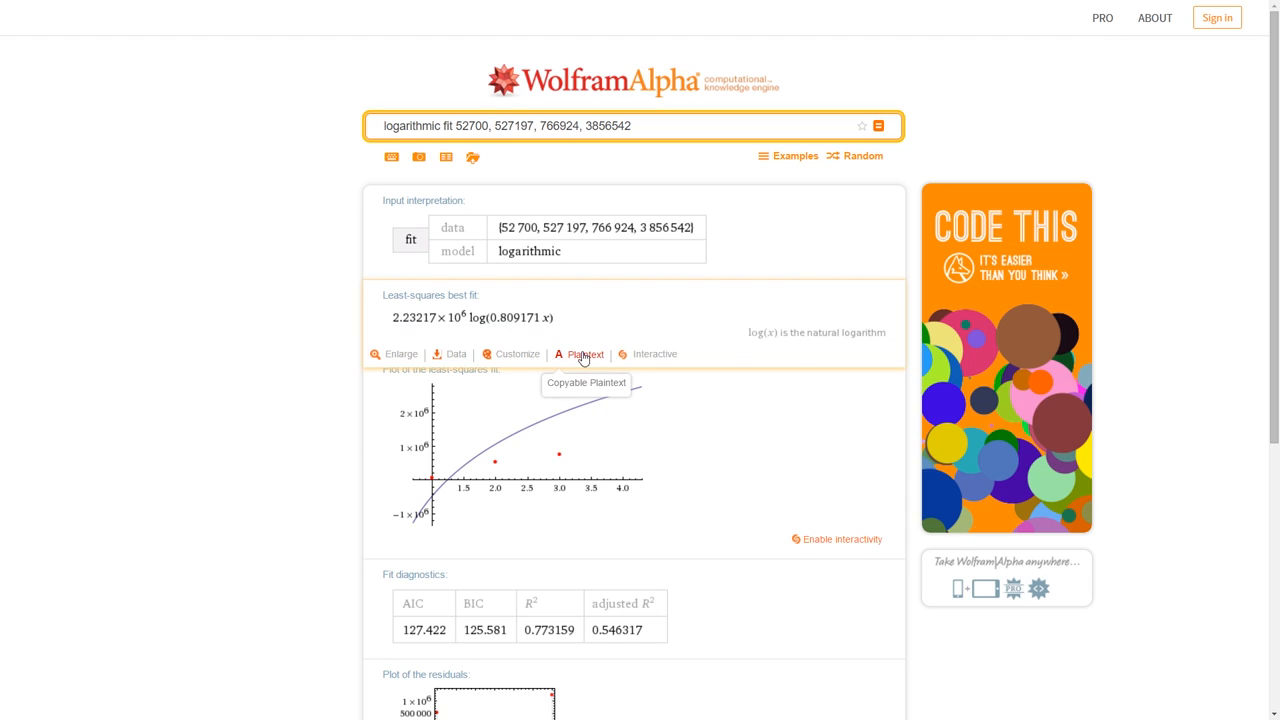
click(585, 354)
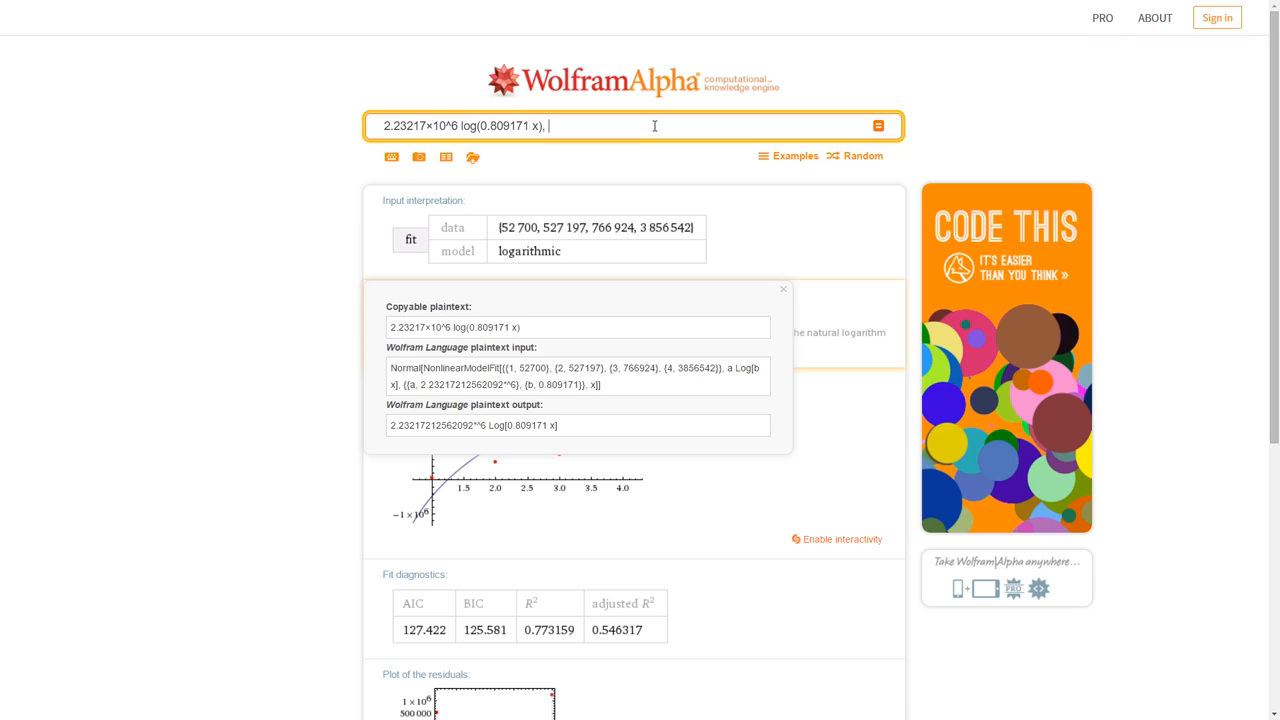
text(x=5)
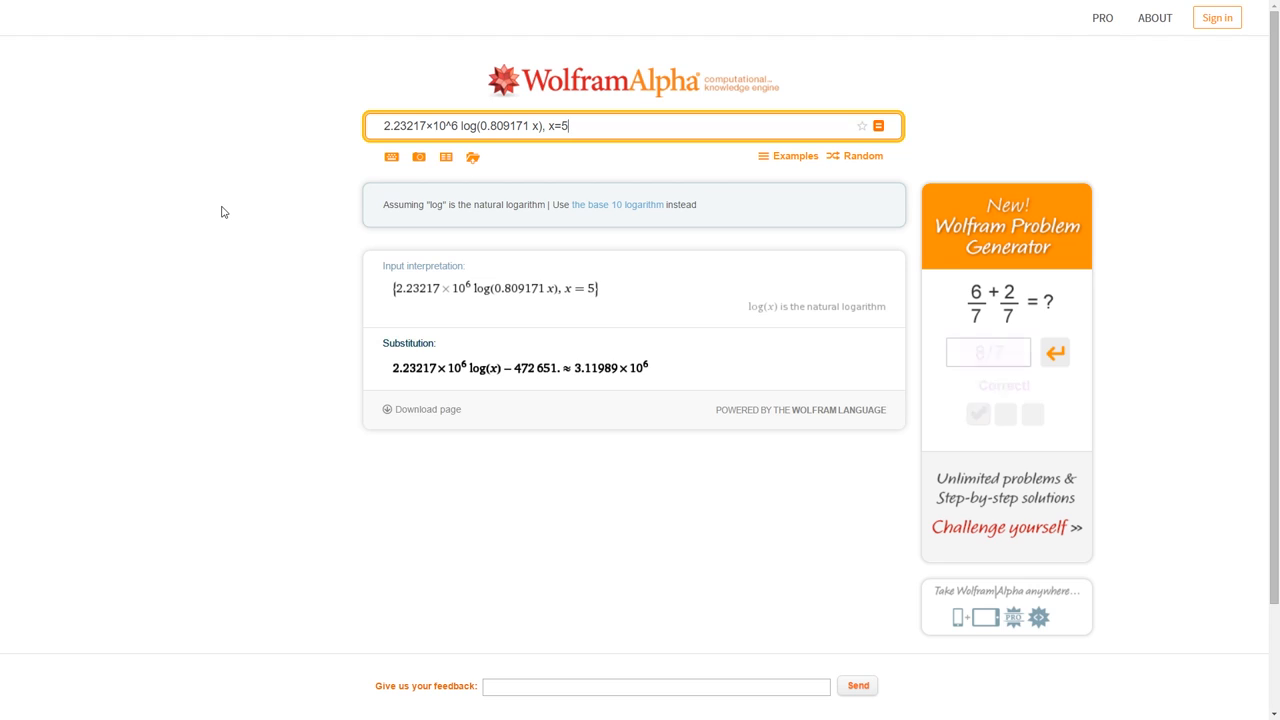
Enter a plot query for sqrt(x), x, x^2 and e^x−2 over x=0..5, y=0..4
click(1054, 352)
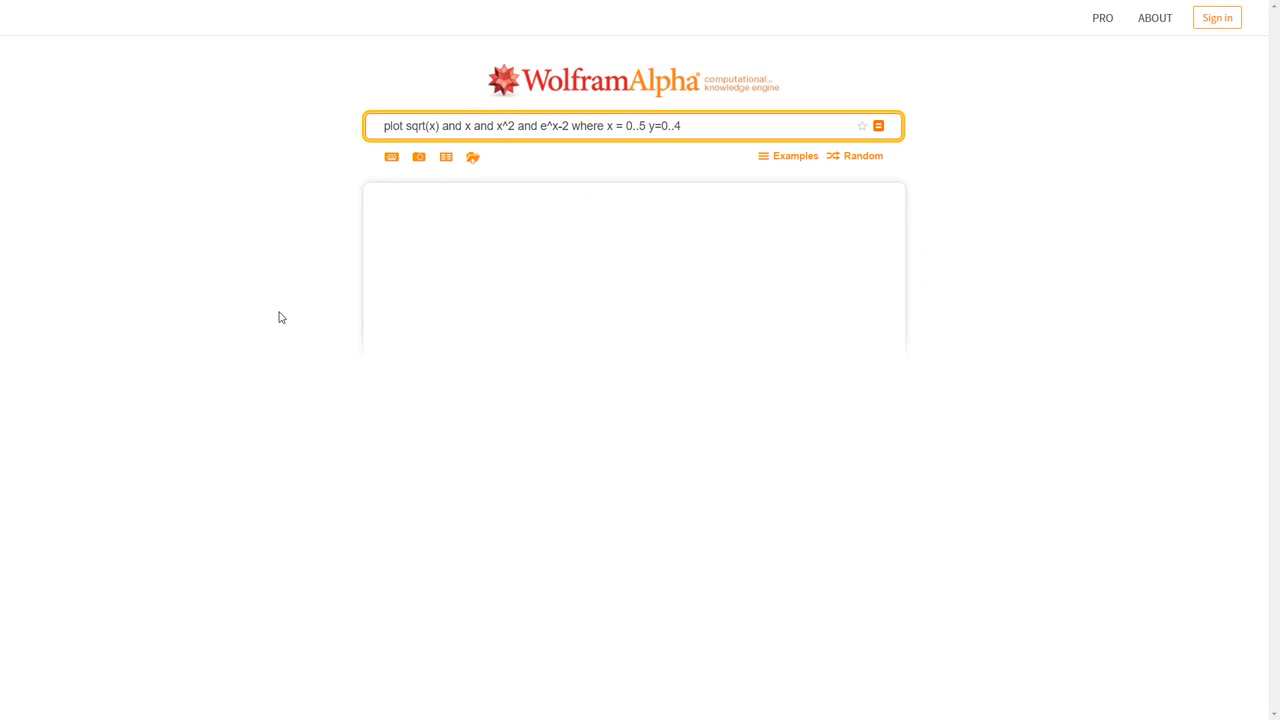
Scroll down to view the combined plot of sqrt(x), x, x^2 and e^x−2
click(878, 125)
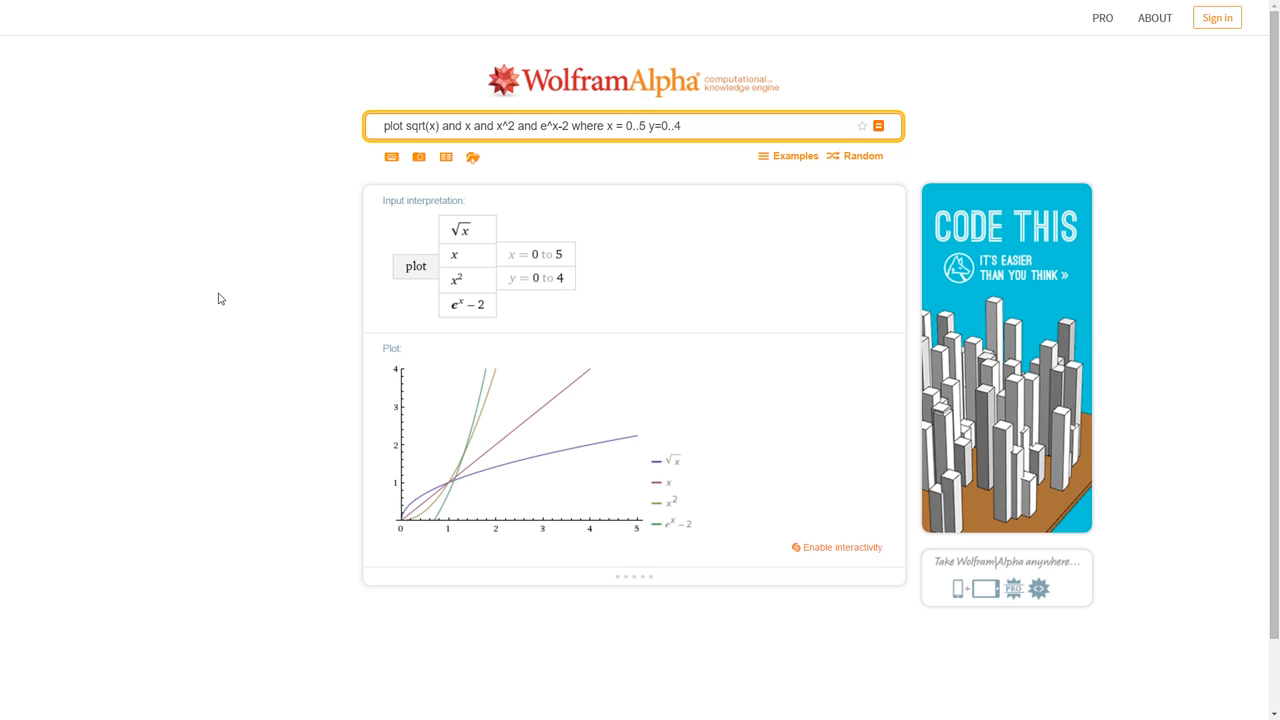
scroll(down, 3)
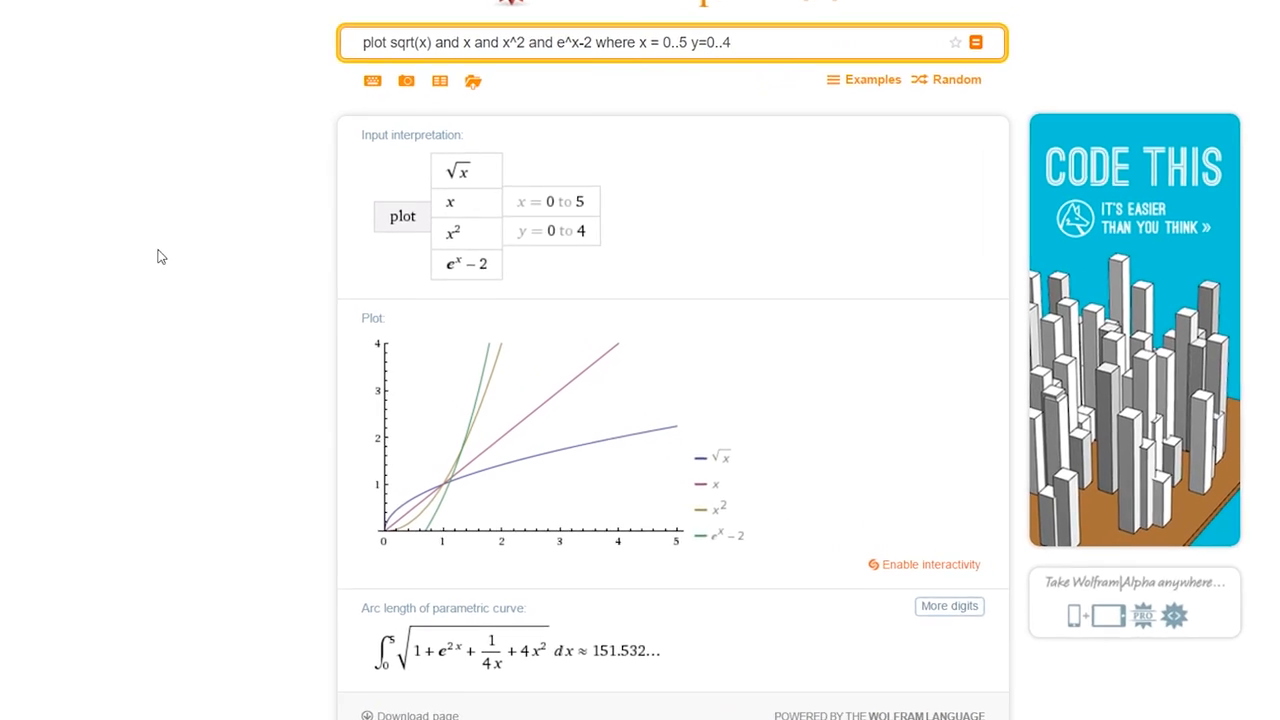